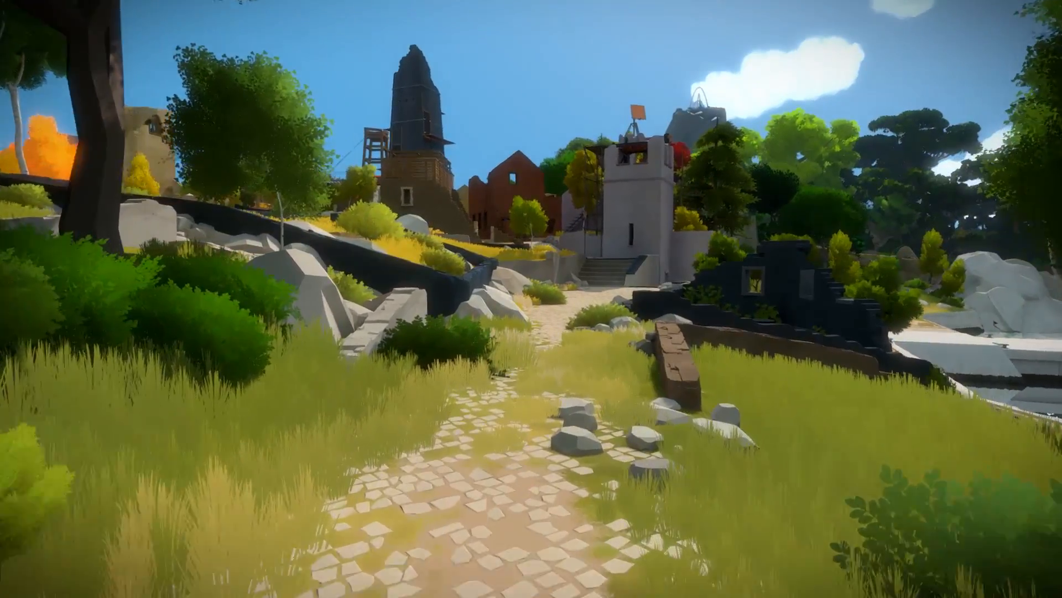
{"action": "mouse_move", "coordinate": [531, 299]}
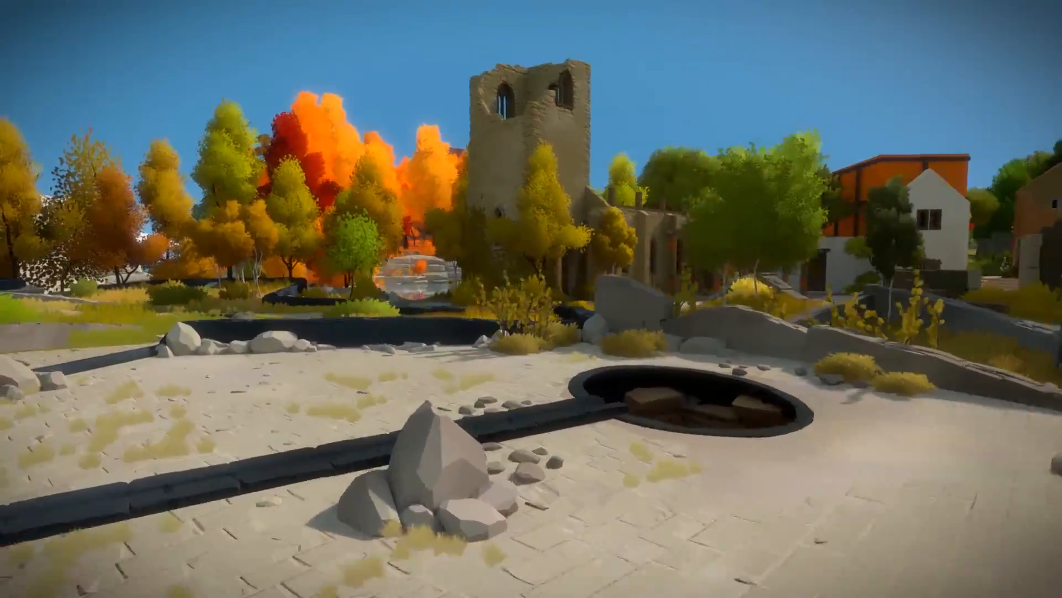
{"action": "mouse_move", "coordinate": [531, 298]}
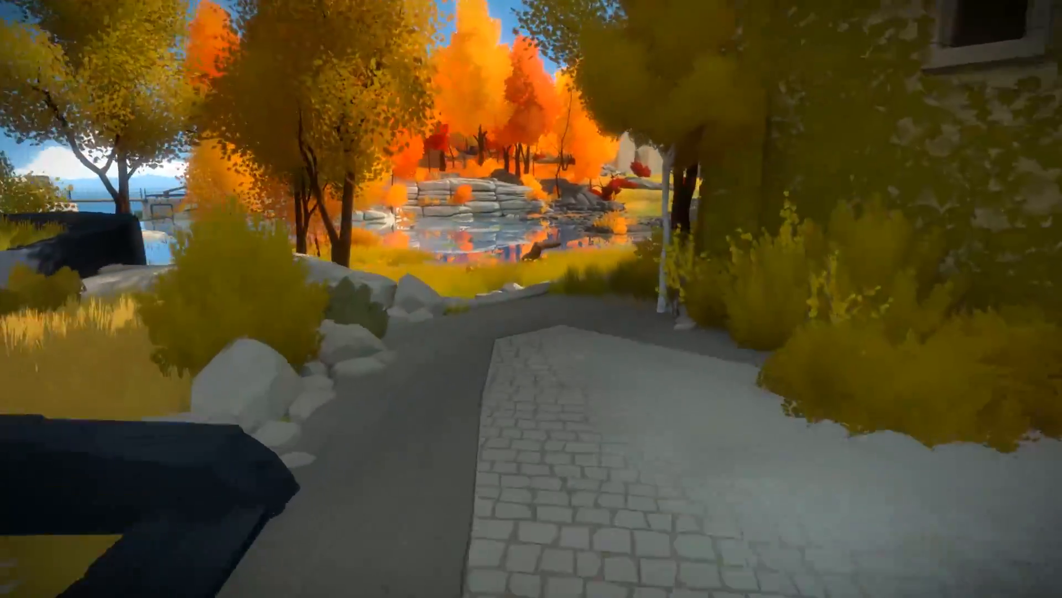
{"action": "mouse_move", "coordinate": [531, 299]}
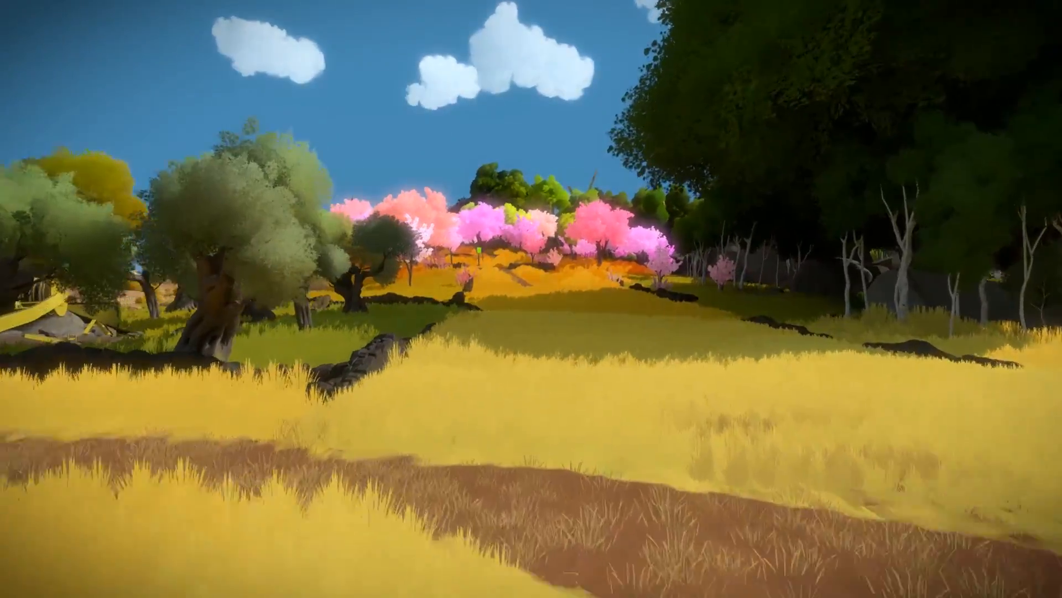
{"action": "mouse_move", "coordinate": [531, 299]}
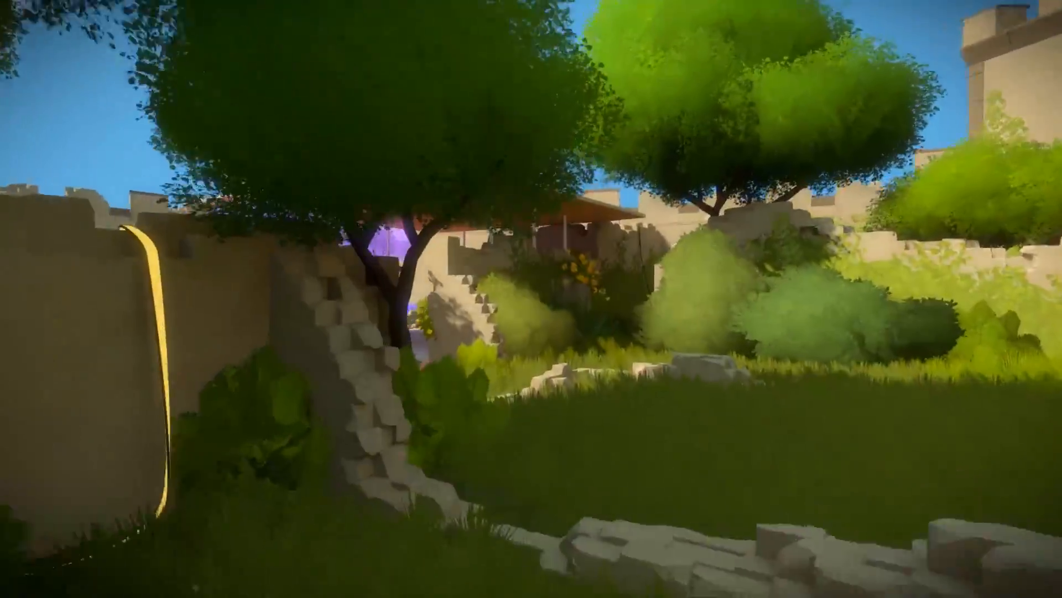
{"action": "mouse_move", "coordinate": [531, 298]}
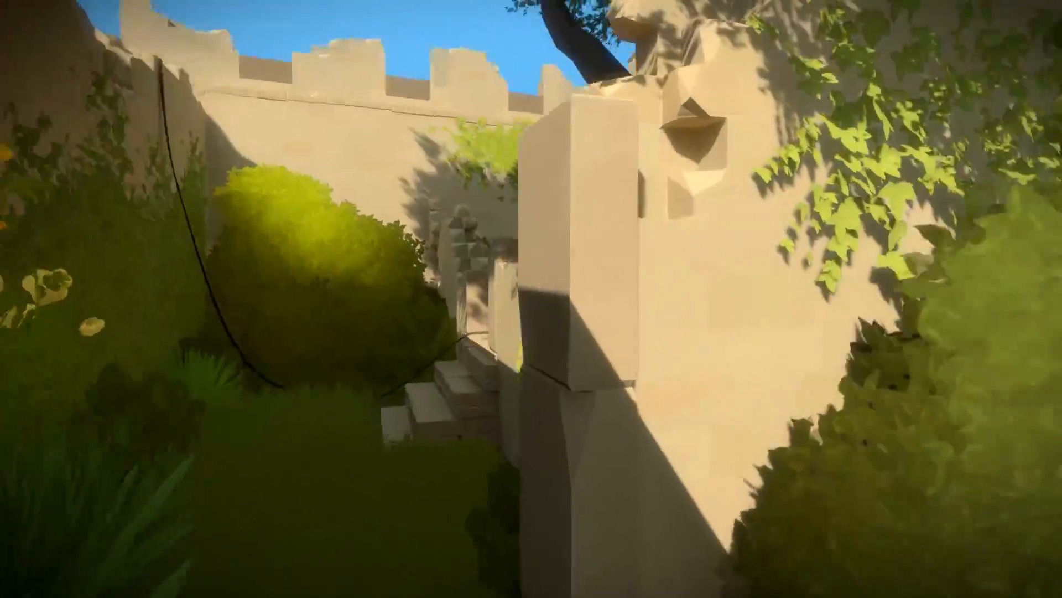
{"action": "mouse_move", "coordinate": [532, 299]}
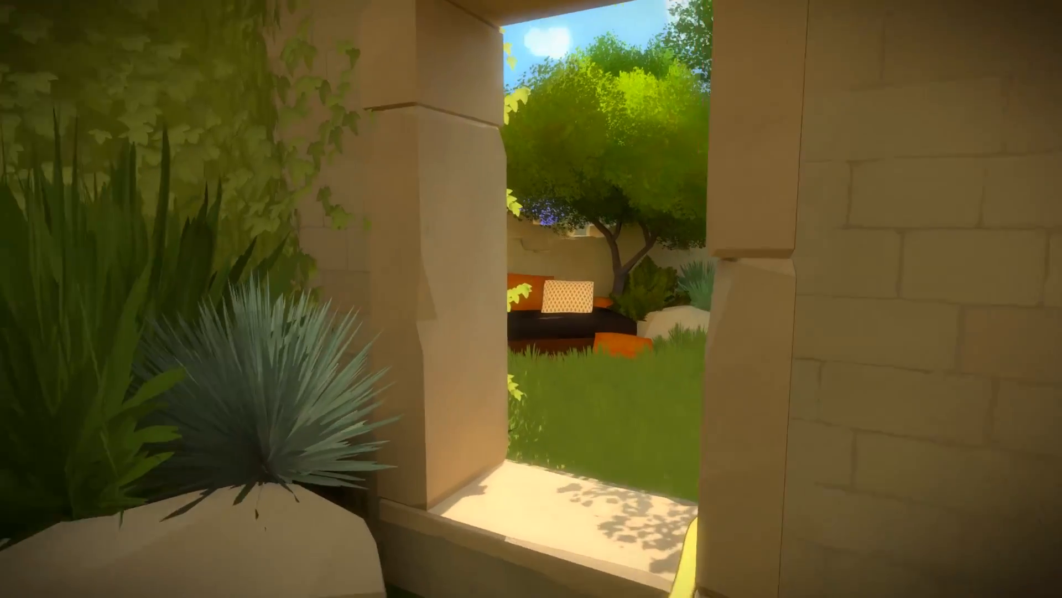
{"action": "mouse_move", "coordinate": [531, 299]}
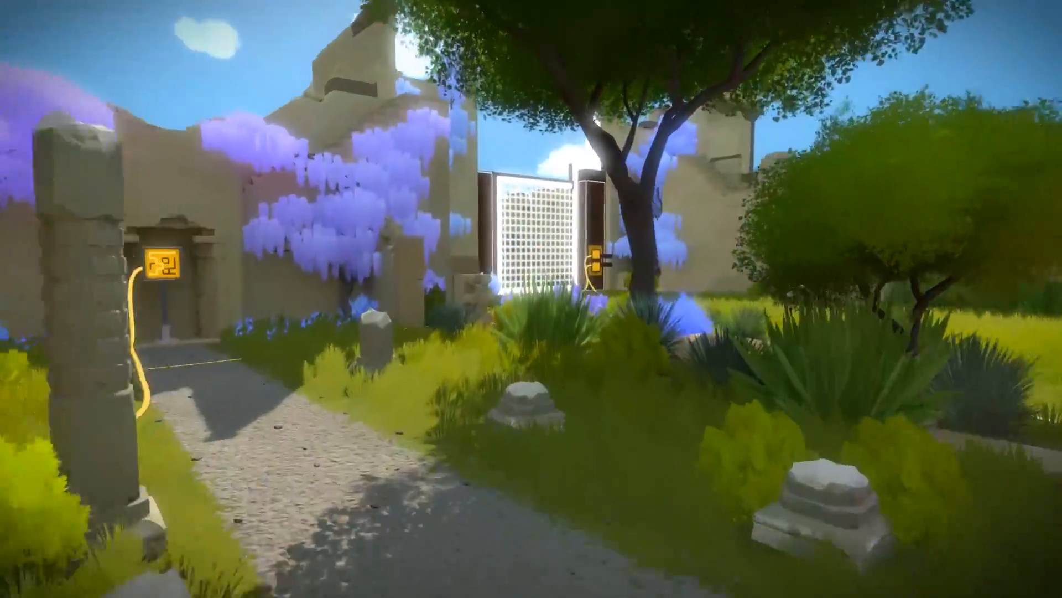
{"action": "mouse_move", "coordinate": [531, 298]}
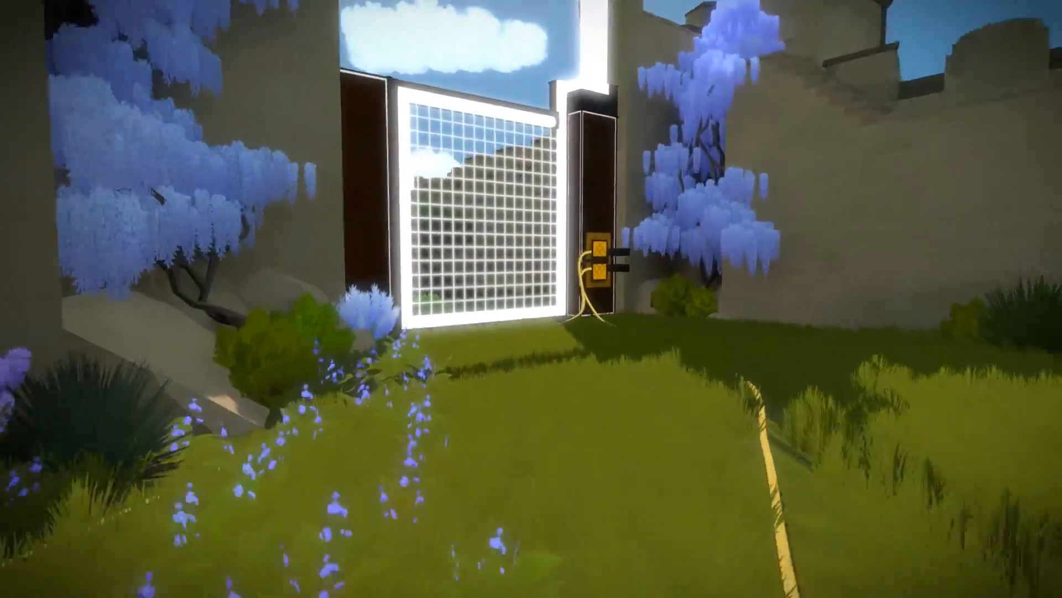
{"action": "mouse_move", "coordinate": [531, 299]}
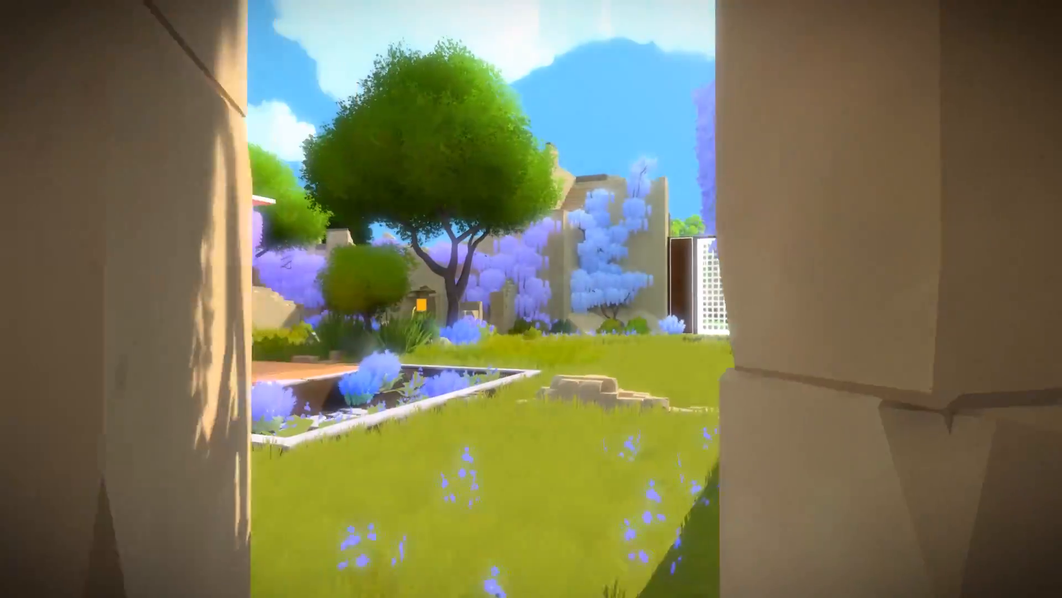
{"action": "mouse_move", "coordinate": [531, 299]}
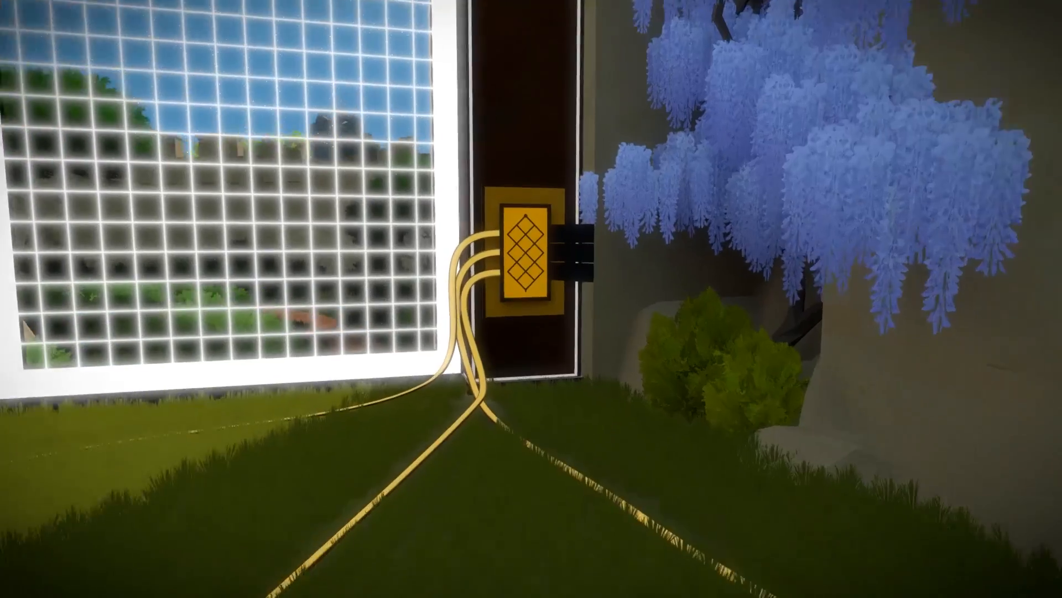